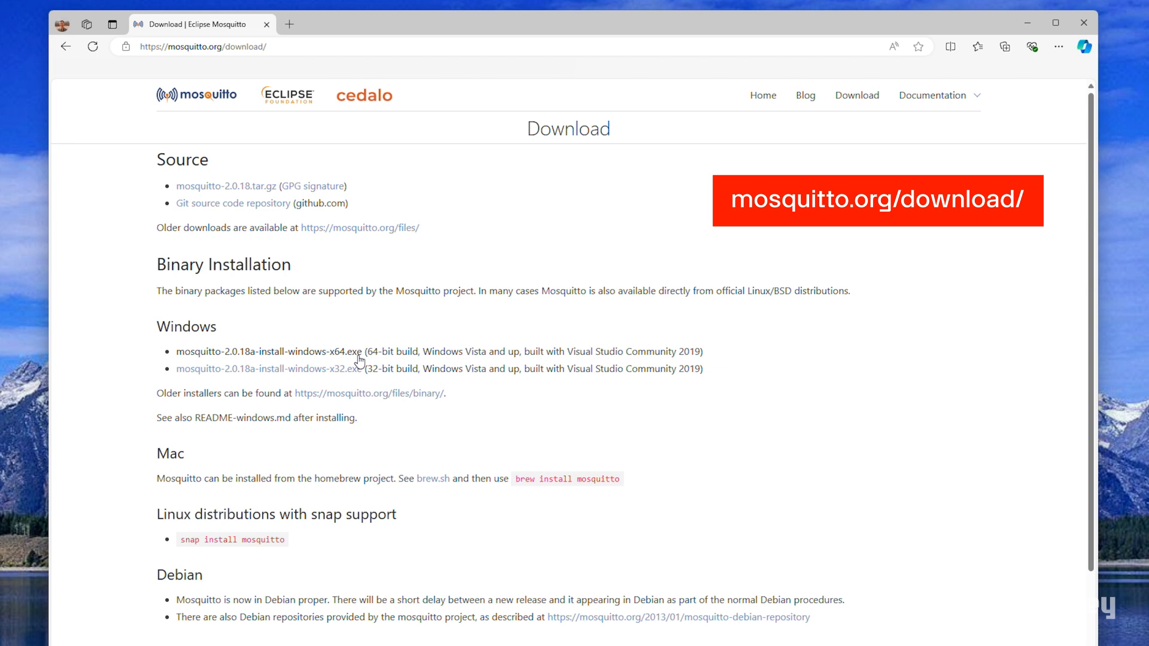
Step: Download the mosquitto-2.0.18a-install-windows-x64.exe installer from mosquitto.org
left_click(267, 351)
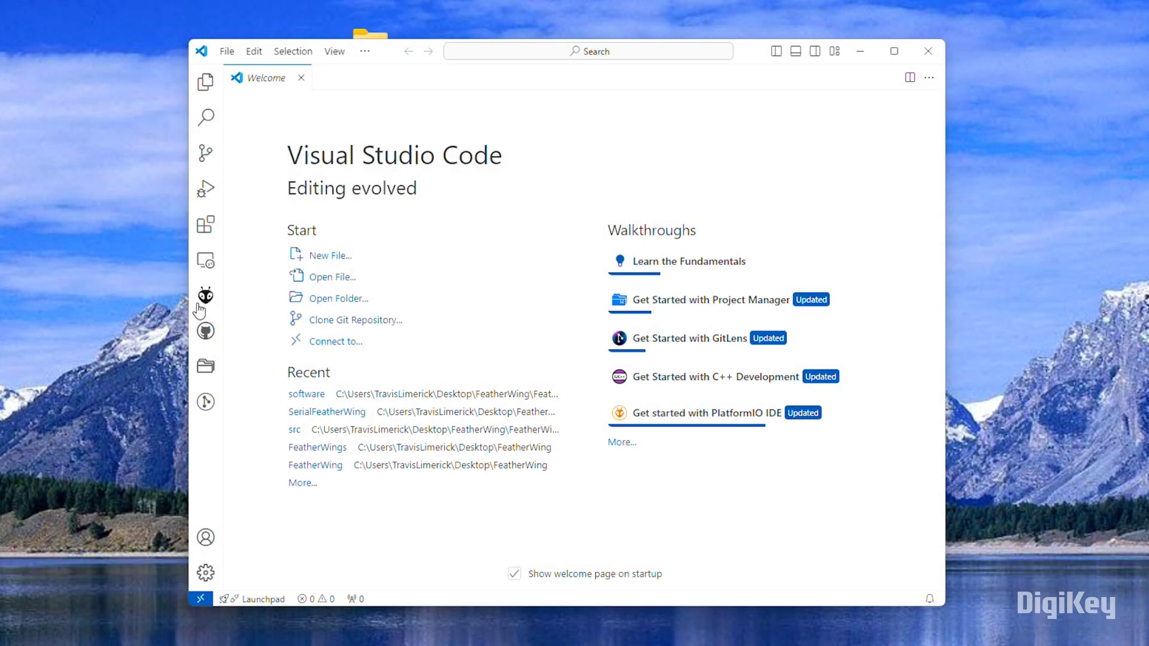
left_click(355, 320)
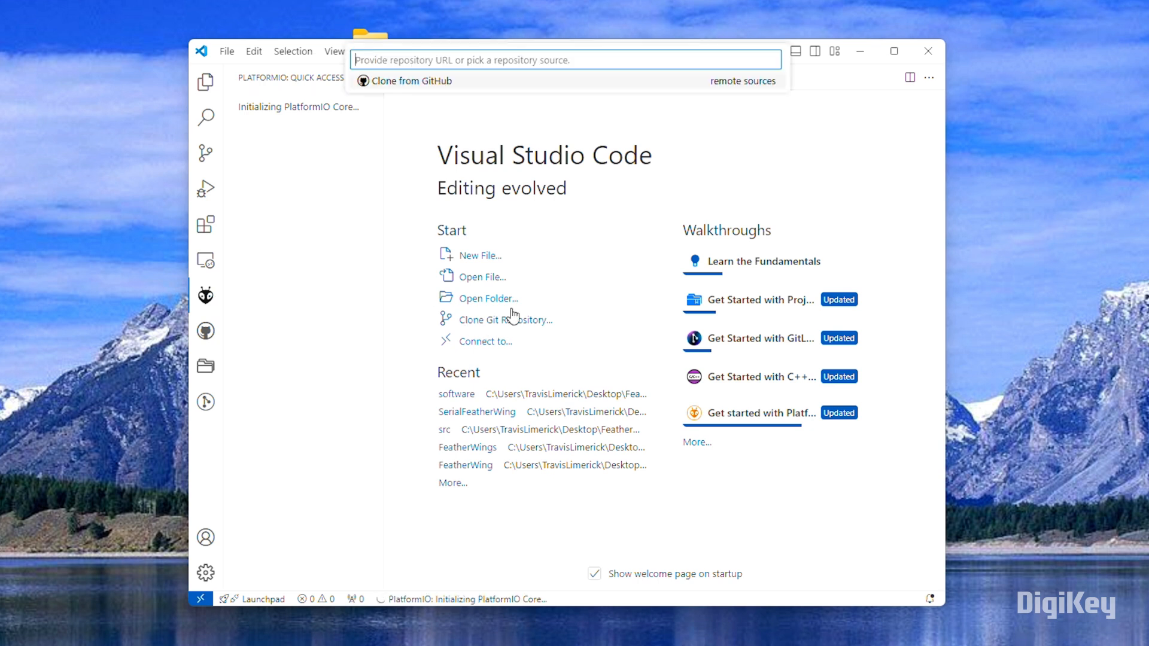
type("https://github.com/WurthElektronik/FeatherWings")
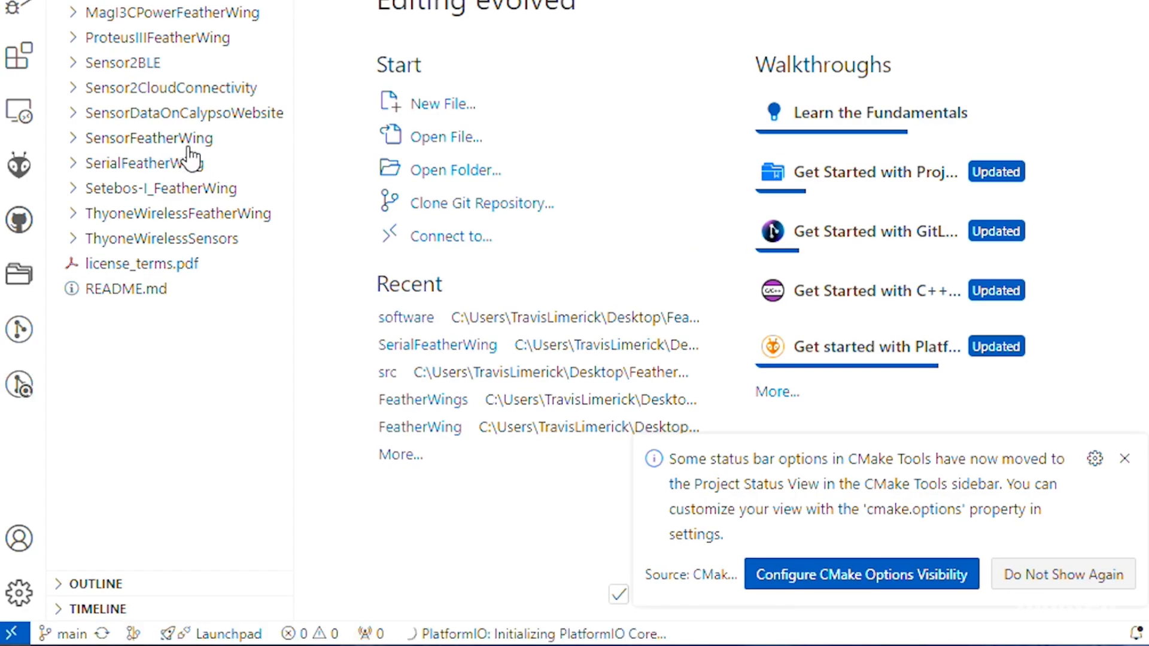
left_click(150, 162)
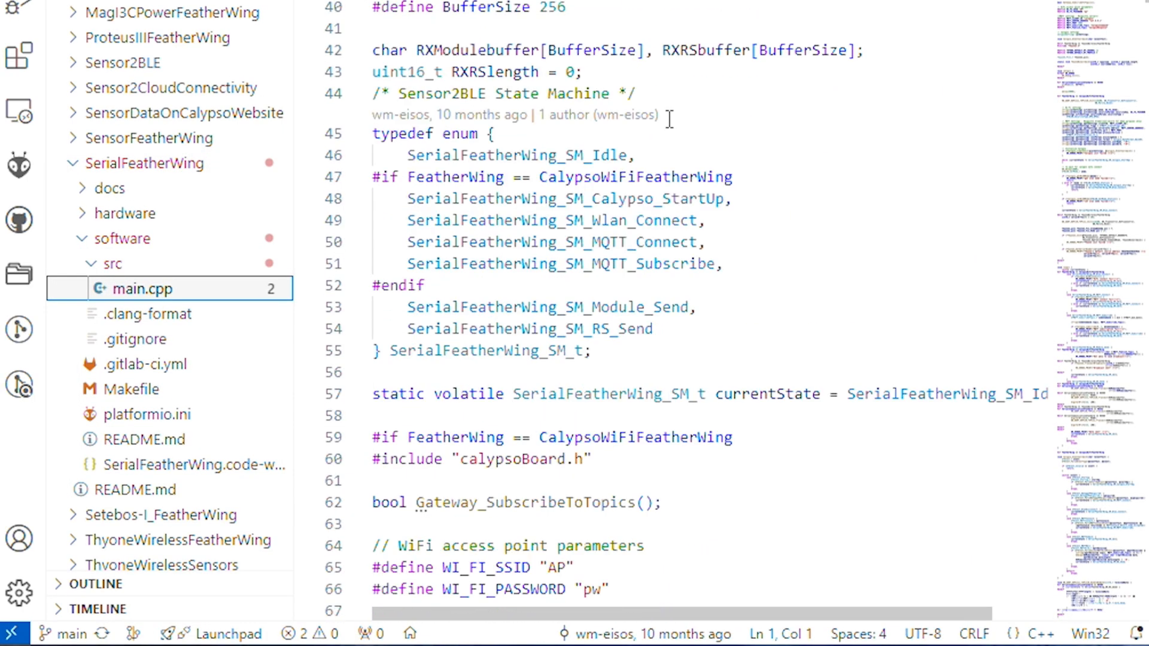
scroll("down", 3)
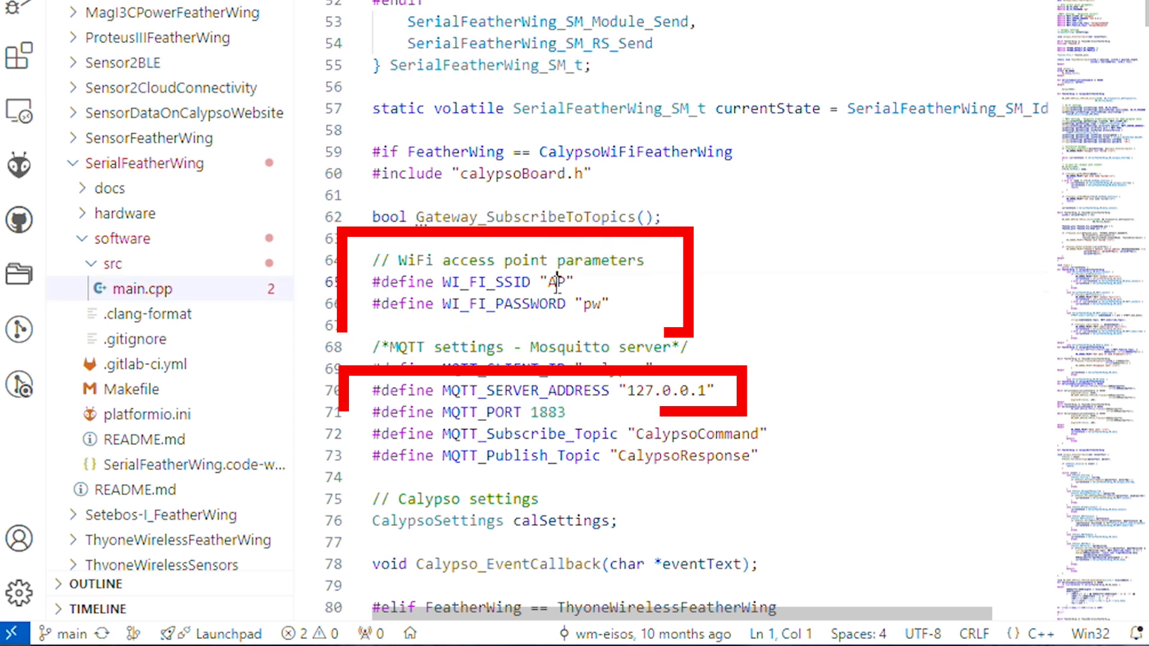
left_click(19, 165)
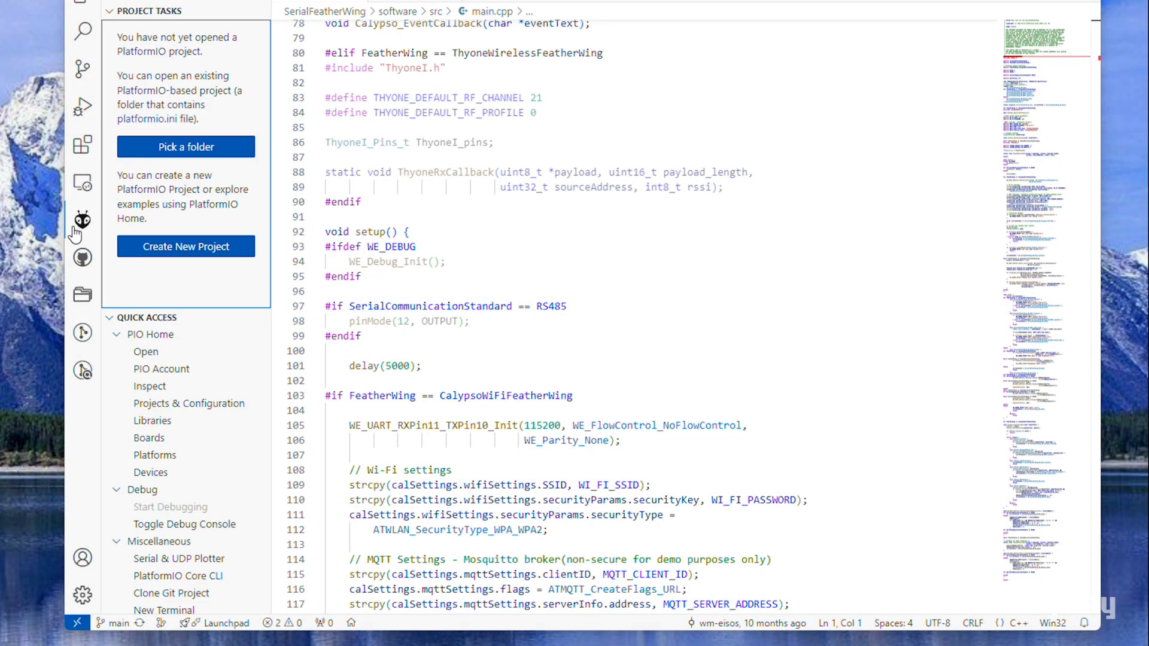
Step: Start a new PlatformIO project and search the Board field for 'adafruit feather'
left_click(82, 219)
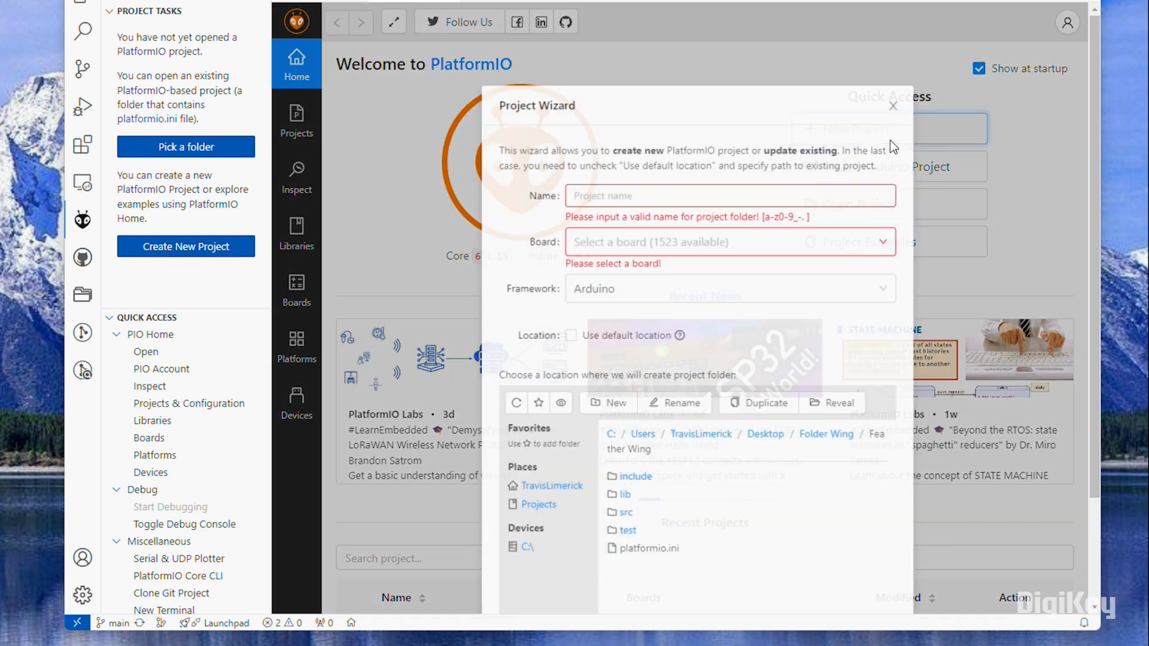
type("adafruit feather")
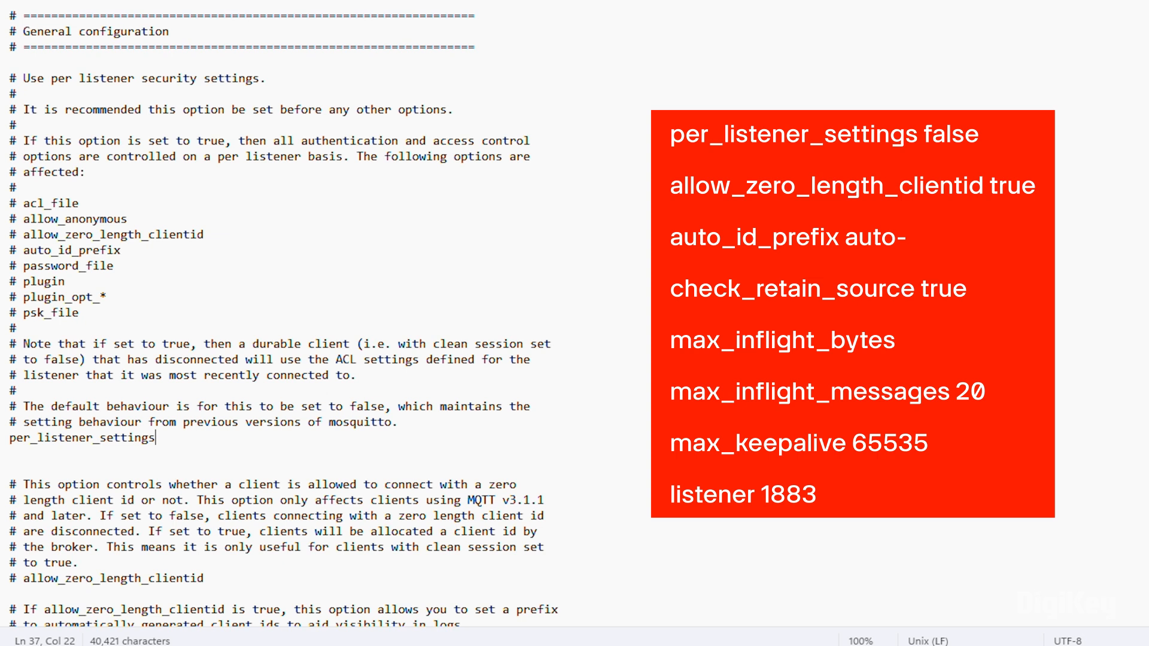
Step: Set per_listener_settings to false in mosquitto.conf and scroll through the remaining settings
type("false")
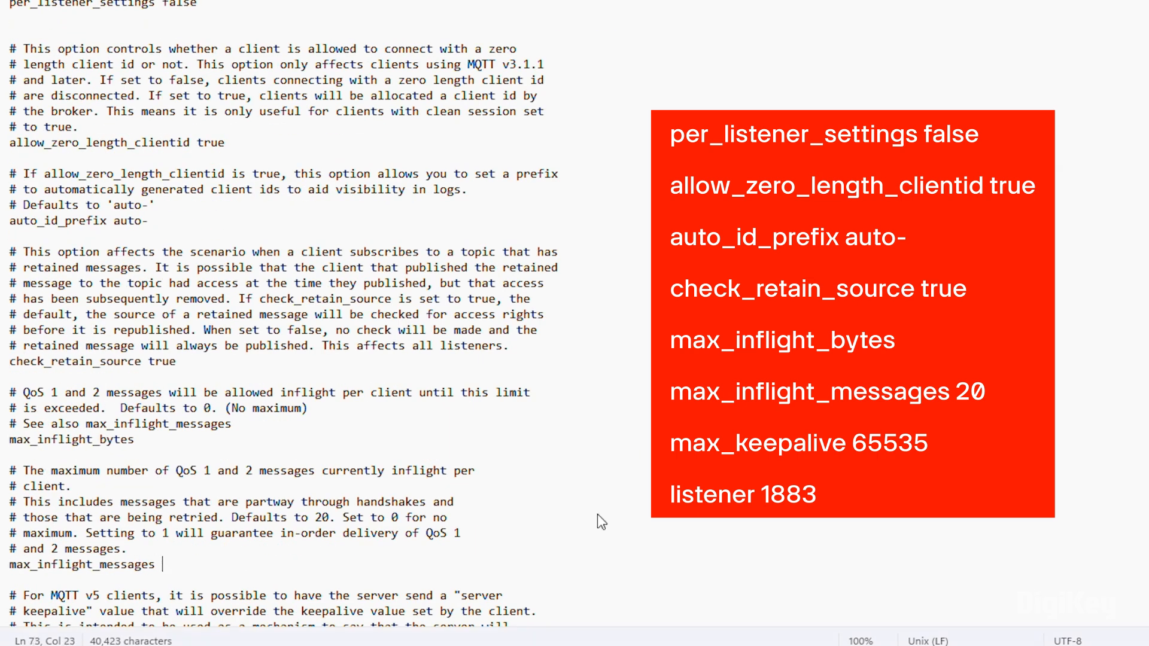
scroll("down", 3)
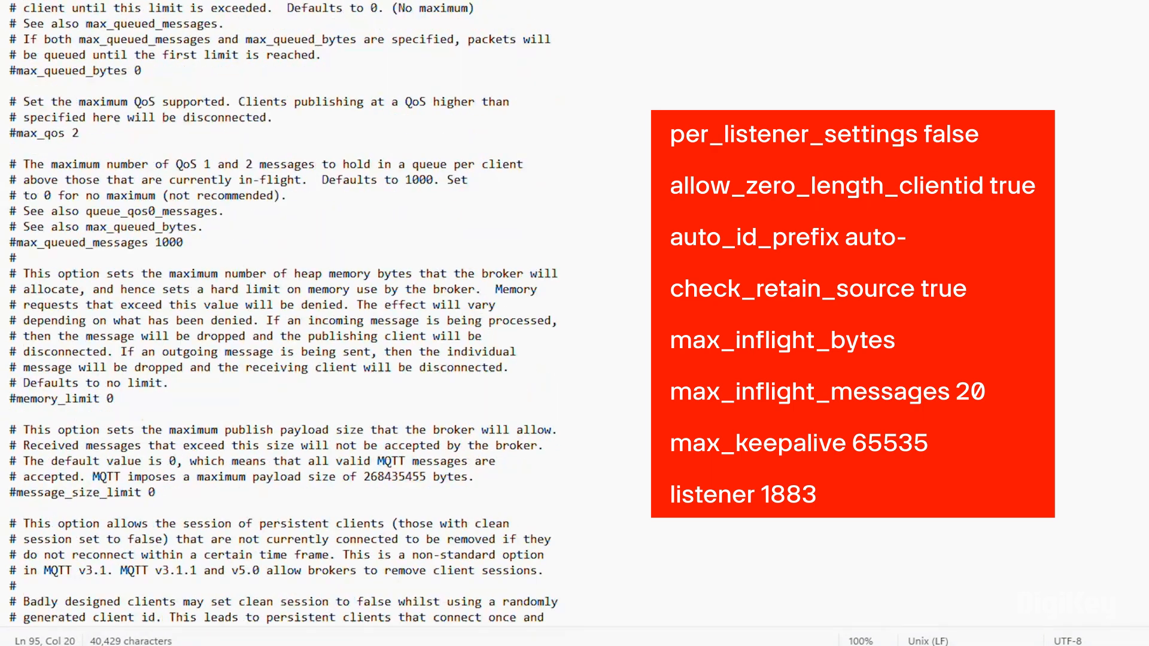
scroll("down", 3)
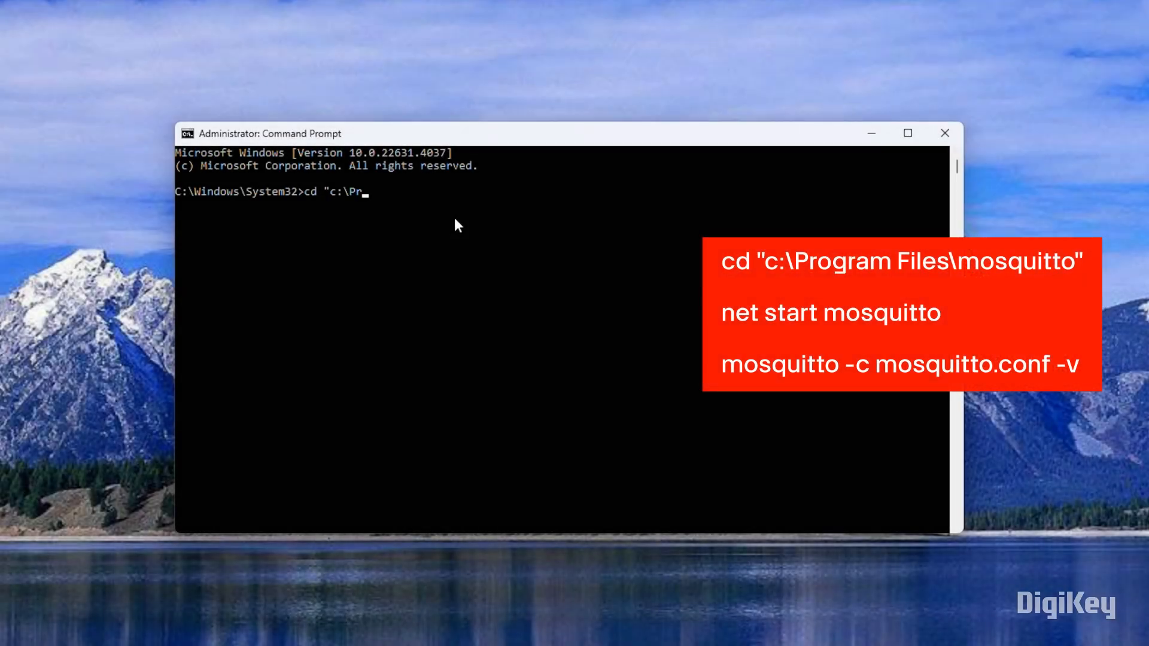
Step: Change to C:\Program Files\mosquitto and run net start mosquitto
type("ogram Files\\mosquitto\"")
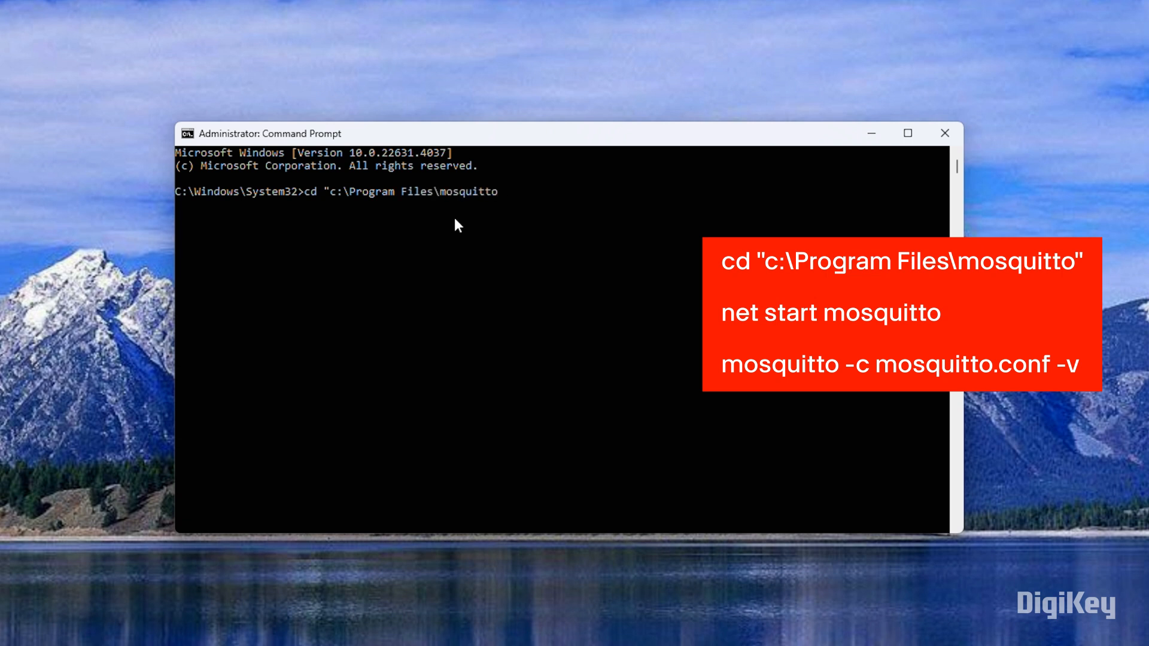
type("net start mosquitto")
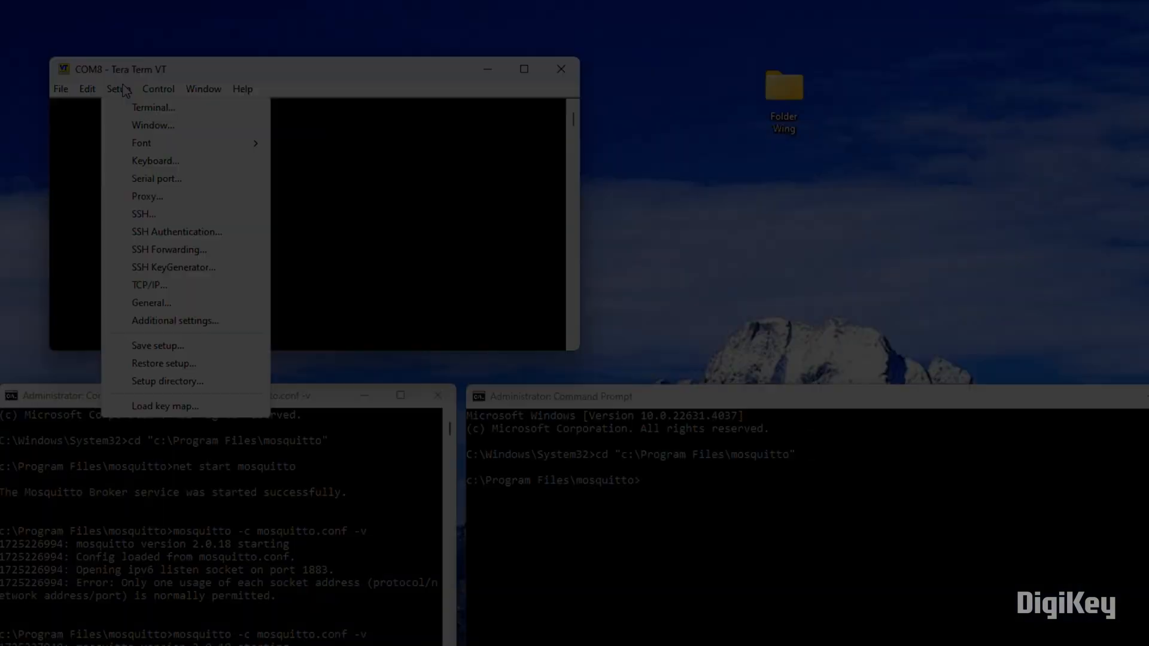
Step: Open Tera Term's terminal setup, then build and upload the SerialFeatherWing firmware
left_click(156, 178)
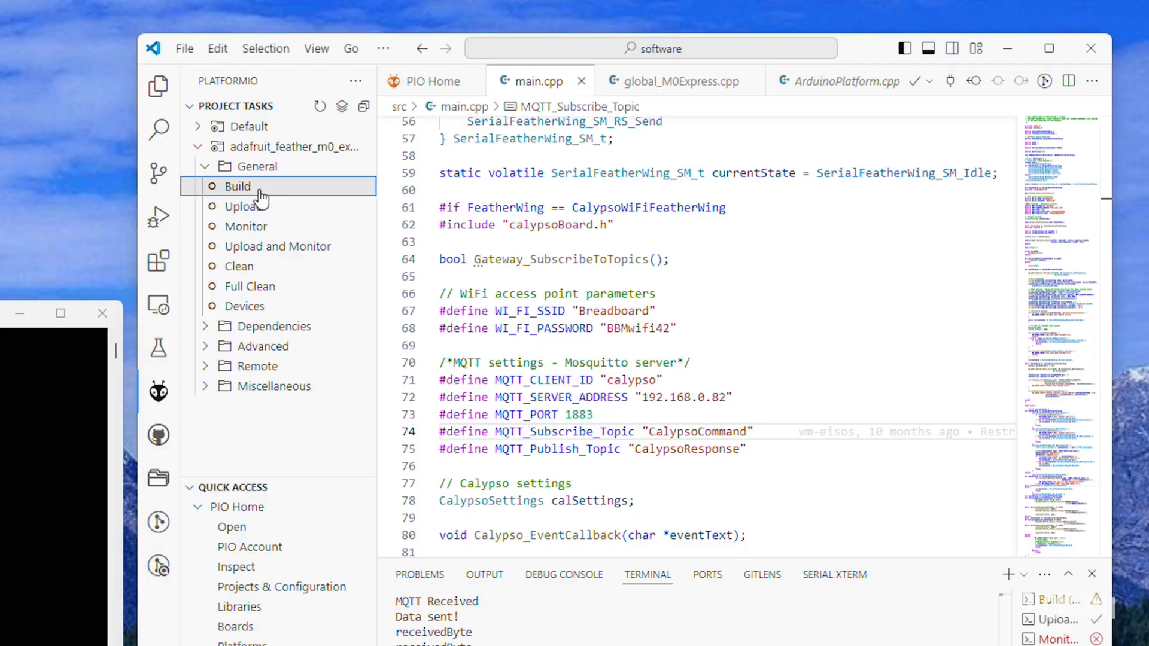
left_click(244, 206)
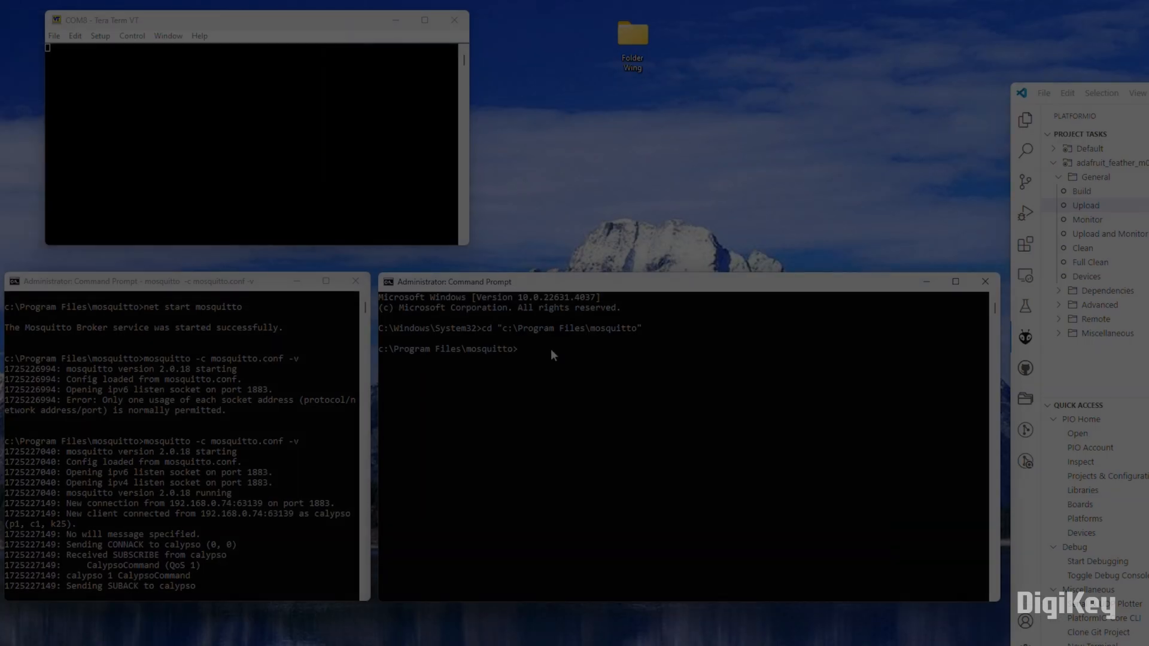
Step: Type mosquitto_pub publishing "DigiKey" to CalypsoCommand on 192.168.0.82 port 1883
type(".\\mosquitto_pub.exe -t CalypsoCommand -m")
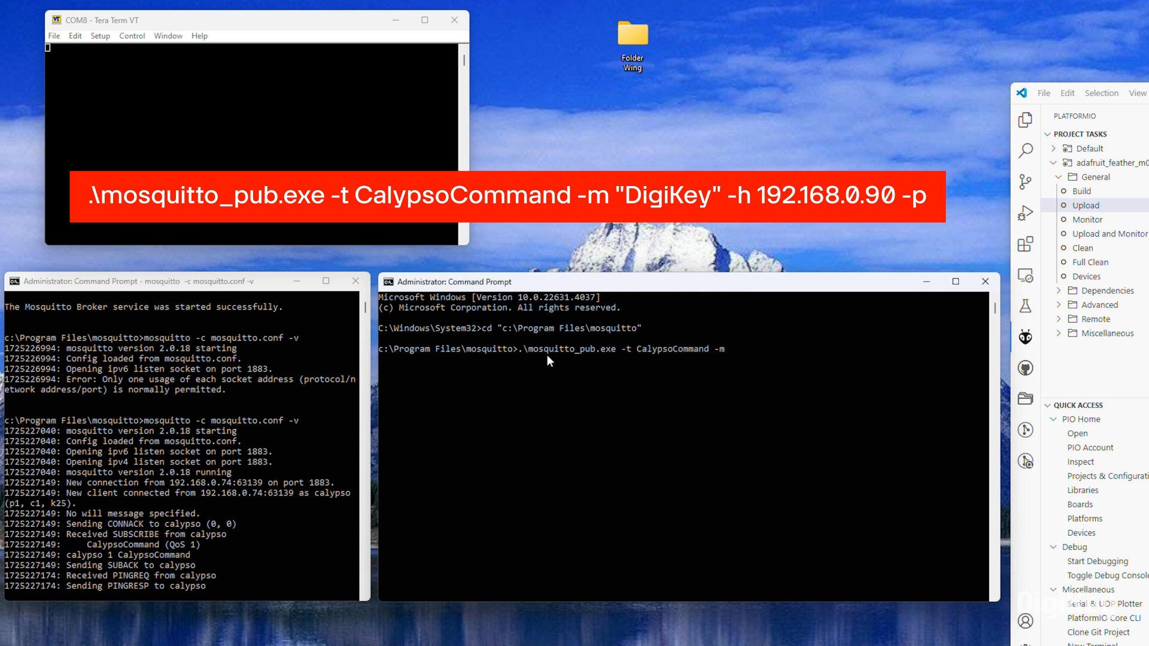
type("\"DigiKey\" -h 192.168.0.82 -p")
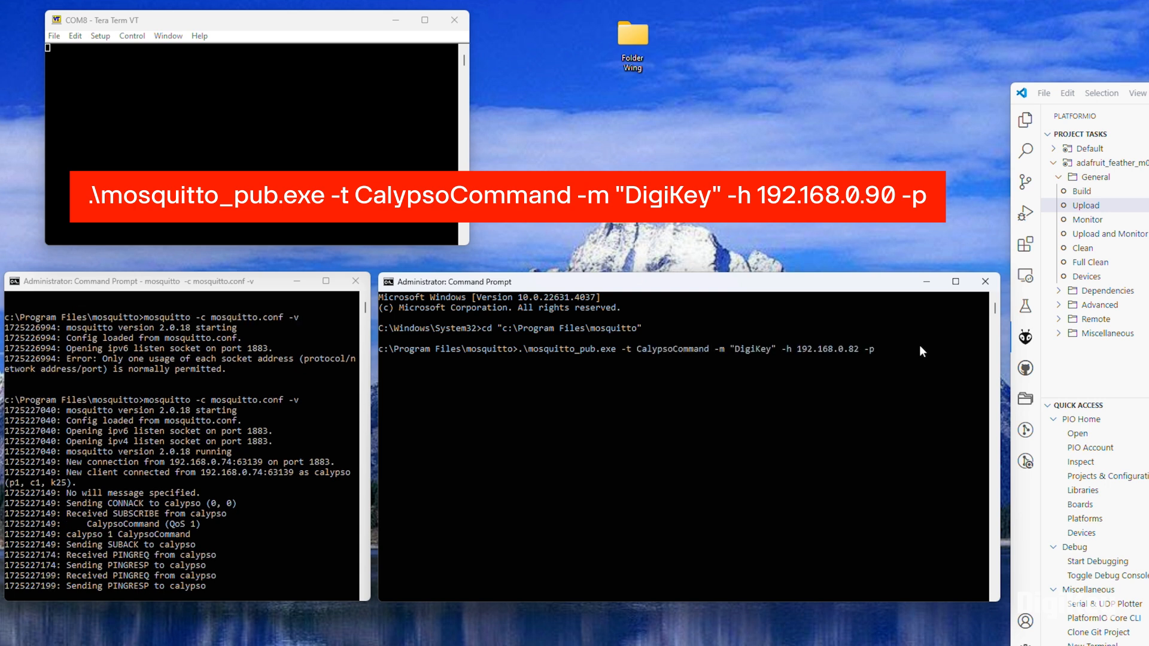
type("1883")
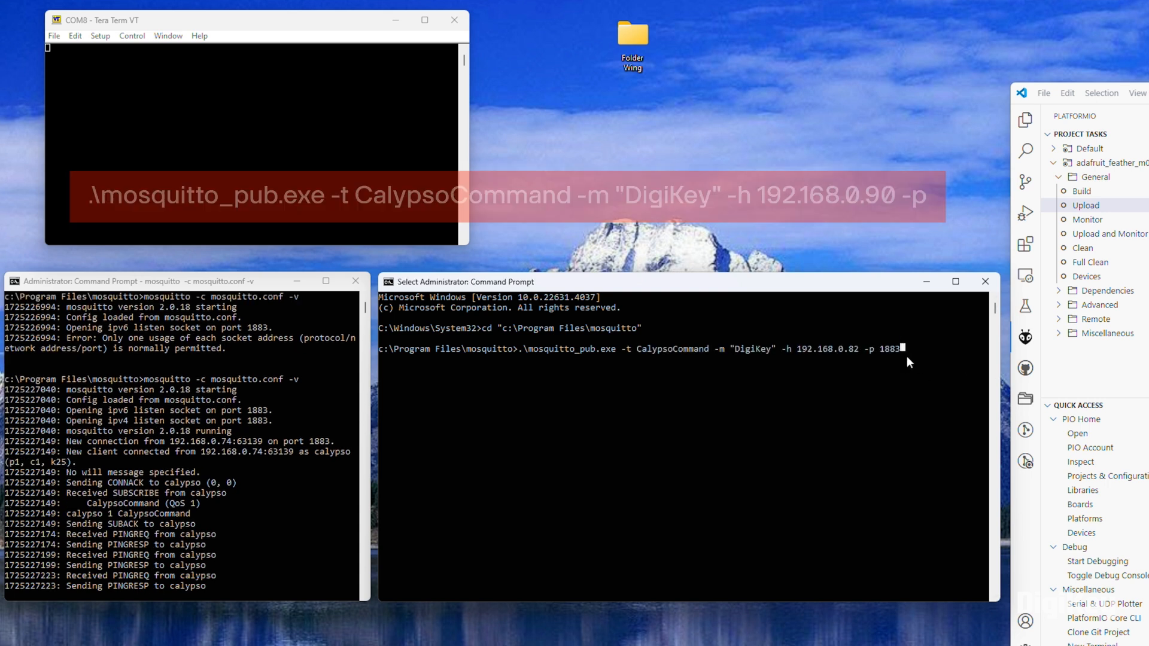